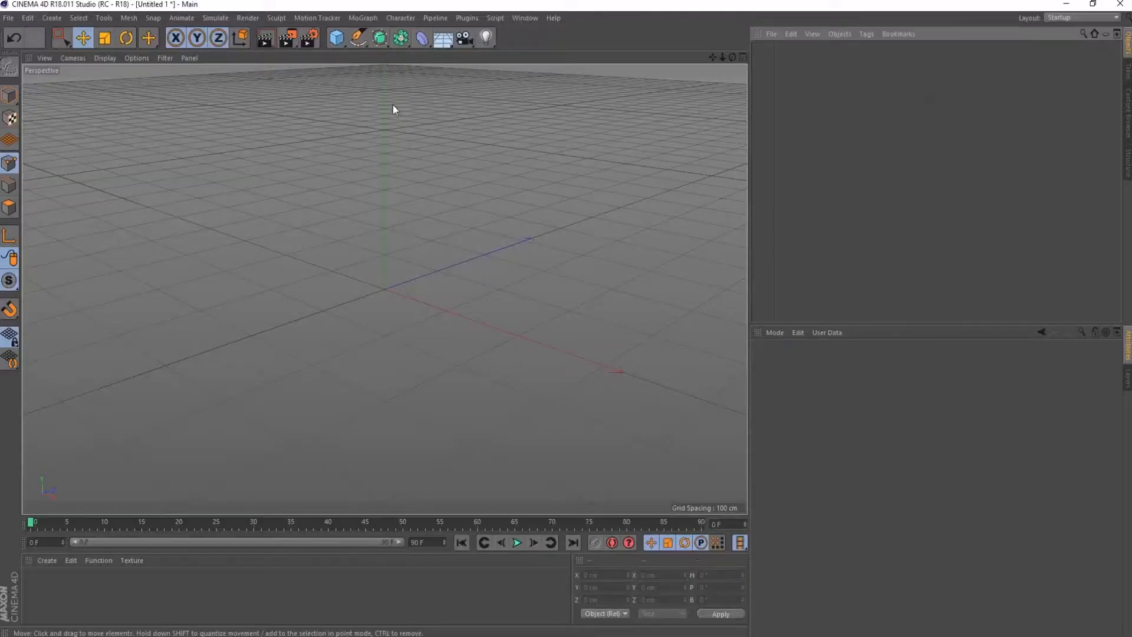
Step: Open the spline primitives palette from the Spline tool icon
{"action": "left_click", "coordinate": [360, 37]}
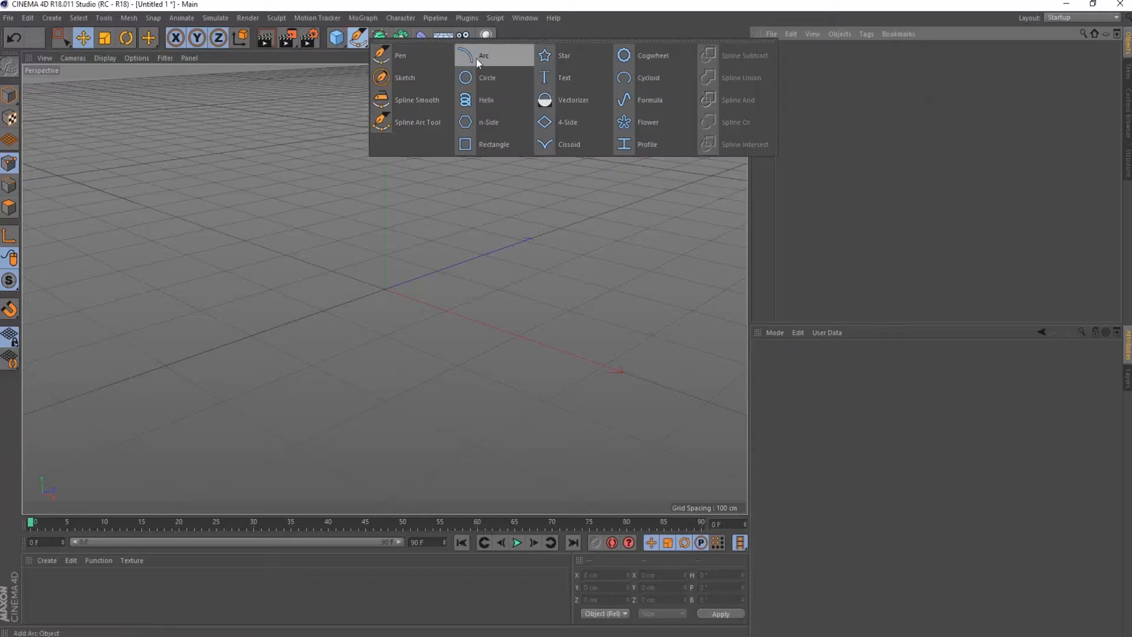
Step: Add an Arc spline and switch its Type to Segment, then Ring, then back to Arc
{"action": "left_click", "coordinate": [487, 56]}
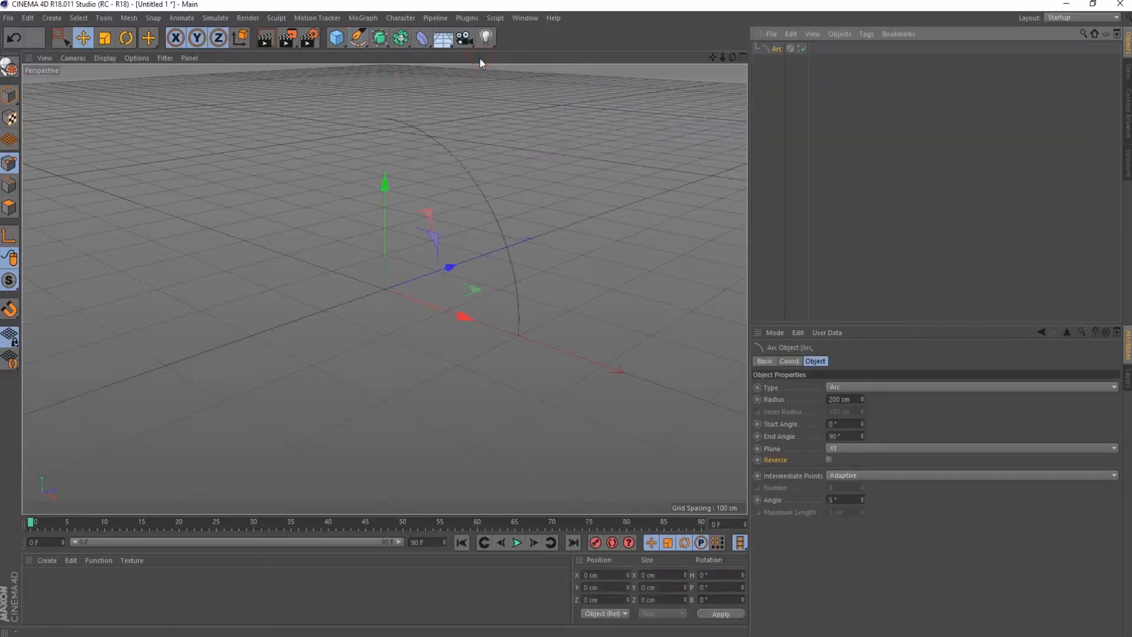
{"action": "mouse_move", "coordinate": [805, 299]}
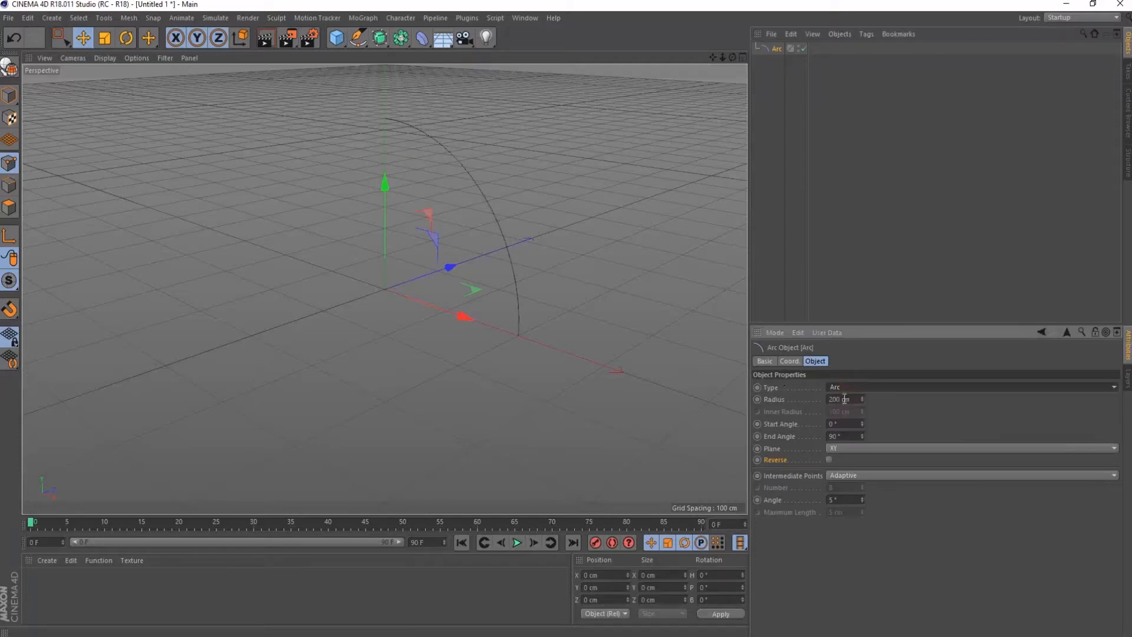
{"action": "left_click", "coordinate": [971, 386]}
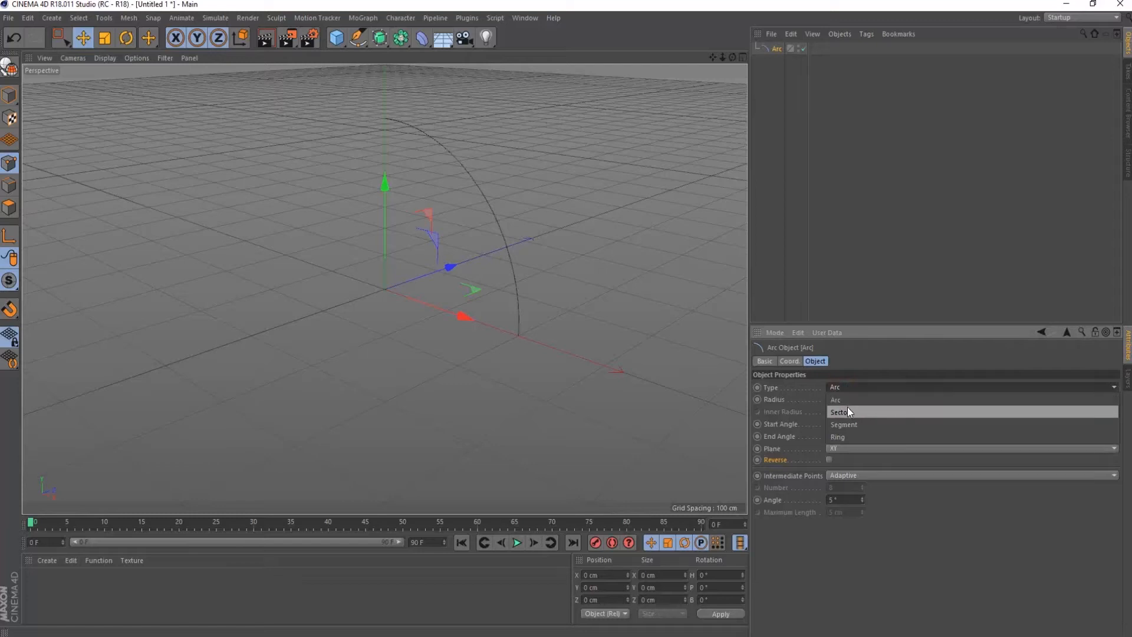
{"action": "left_click", "coordinate": [839, 412]}
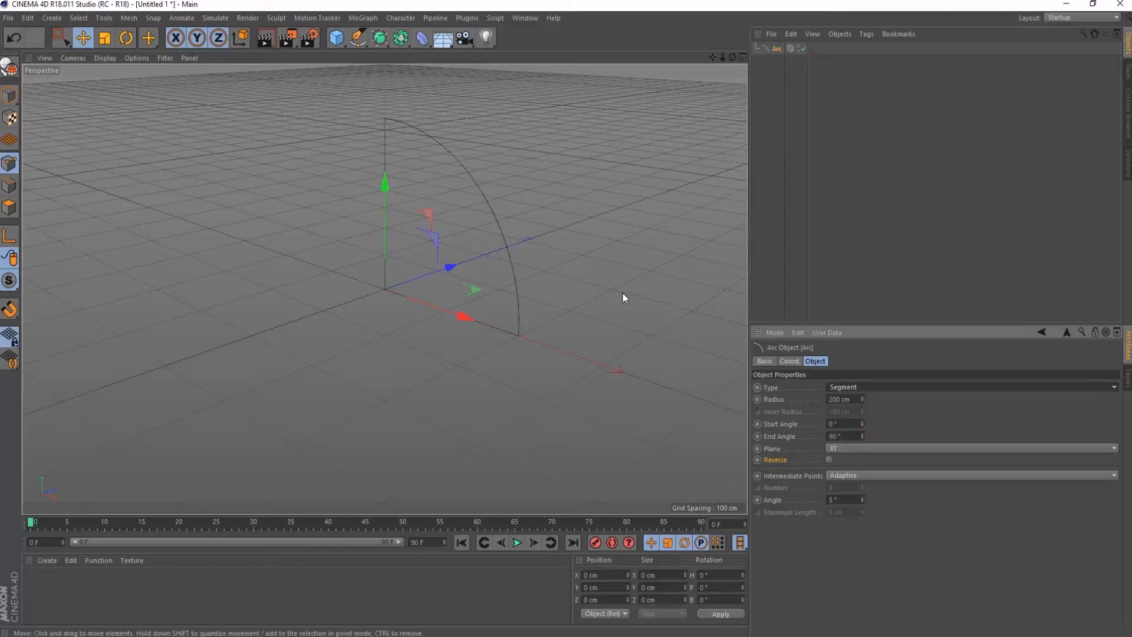
{"action": "mouse_move", "coordinate": [797, 382]}
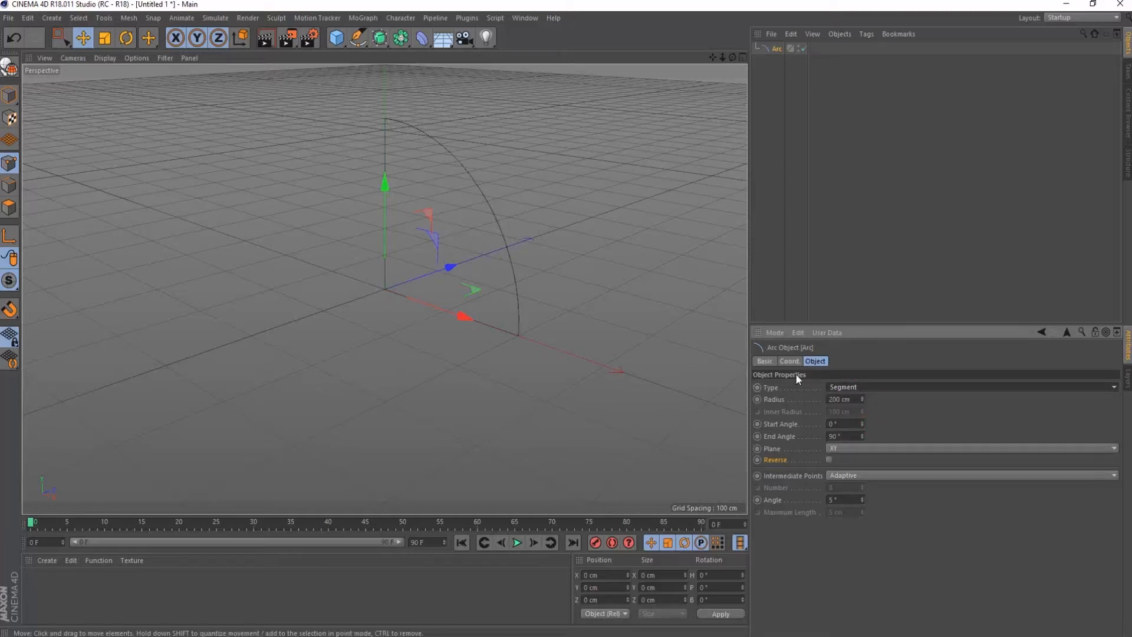
{"action": "left_click", "coordinate": [971, 387]}
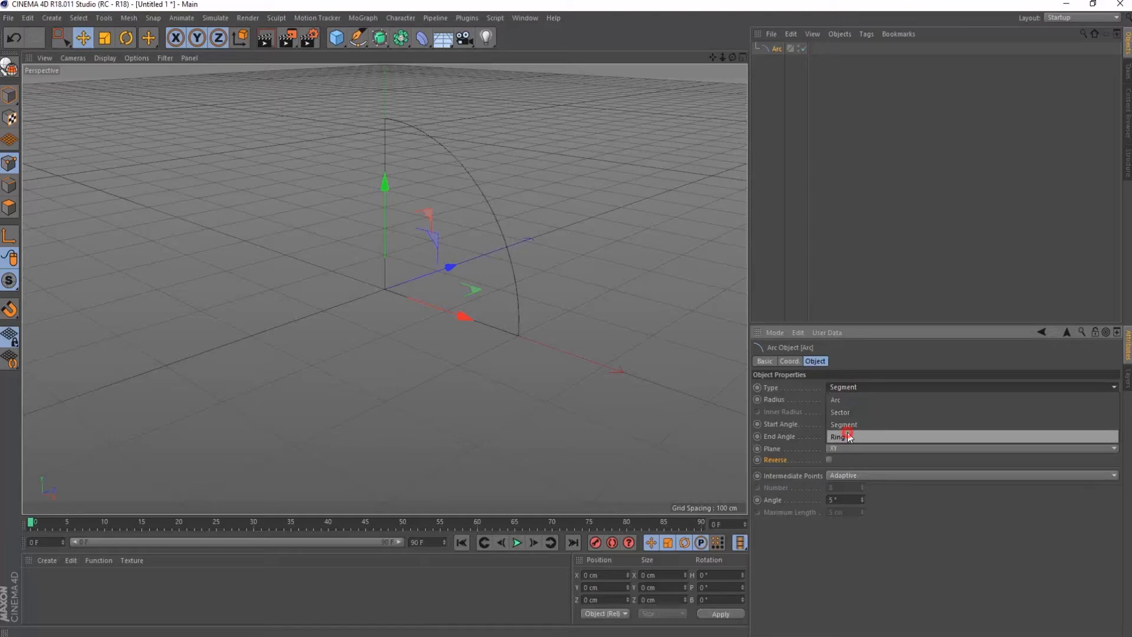
{"action": "left_click", "coordinate": [838, 437]}
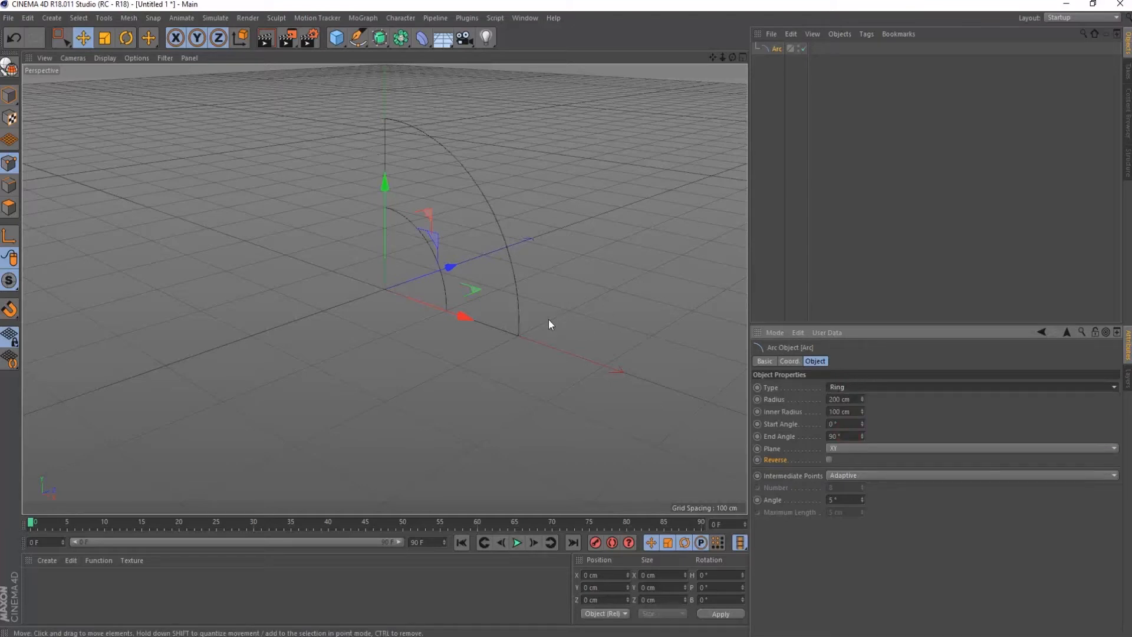
{"action": "left_click", "coordinate": [973, 387]}
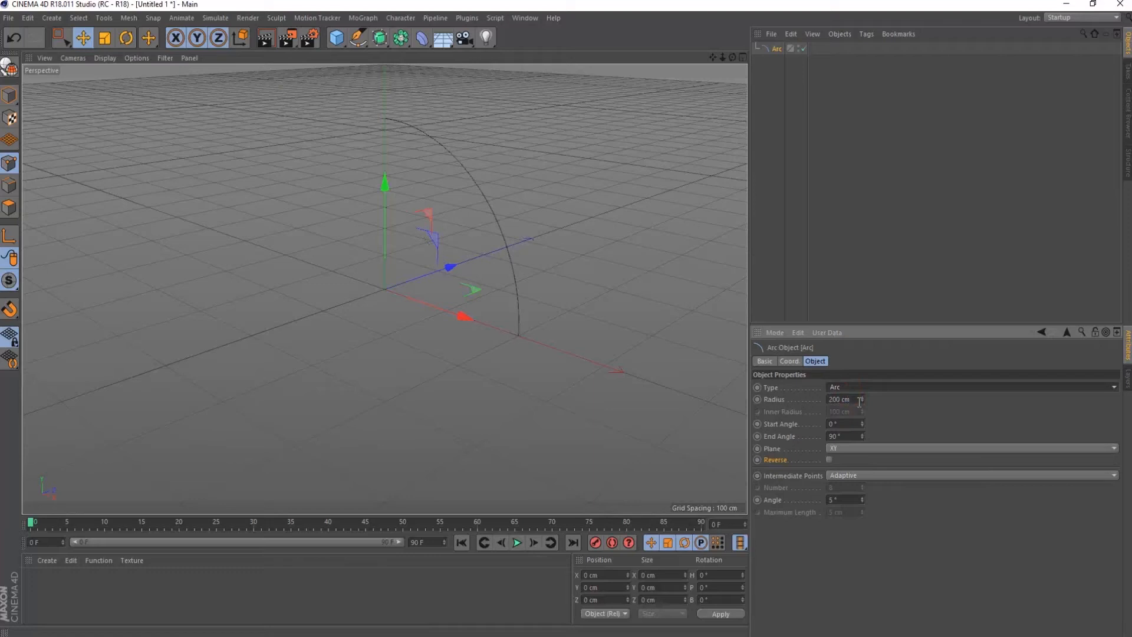
Step: Set the arc radius to 189 cm and make it a Ring with 91 cm inner radius
{"action": "left_click_drag", "start_coordinate": [842, 399], "coordinate": [863, 399]}
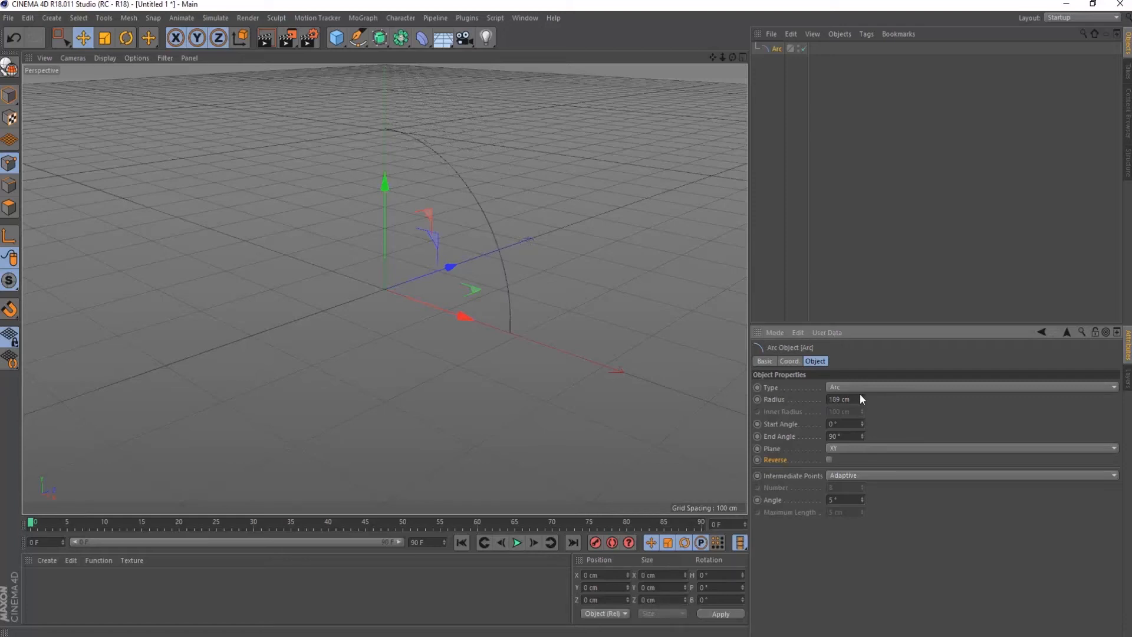
{"action": "mouse_move", "coordinate": [816, 409]}
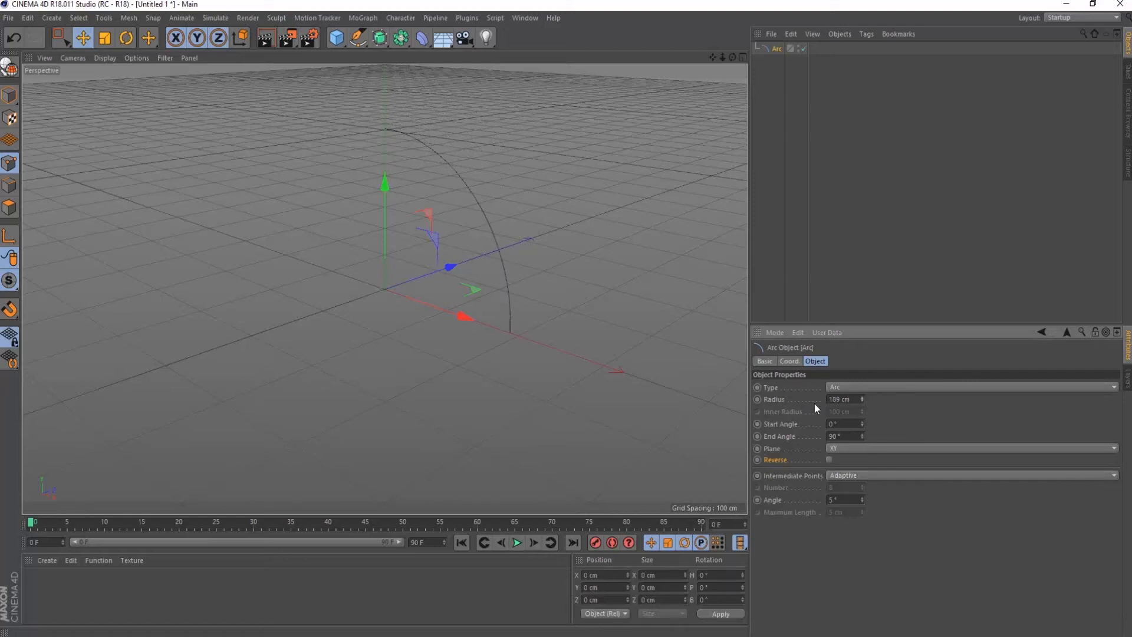
{"action": "left_click", "coordinate": [971, 387]}
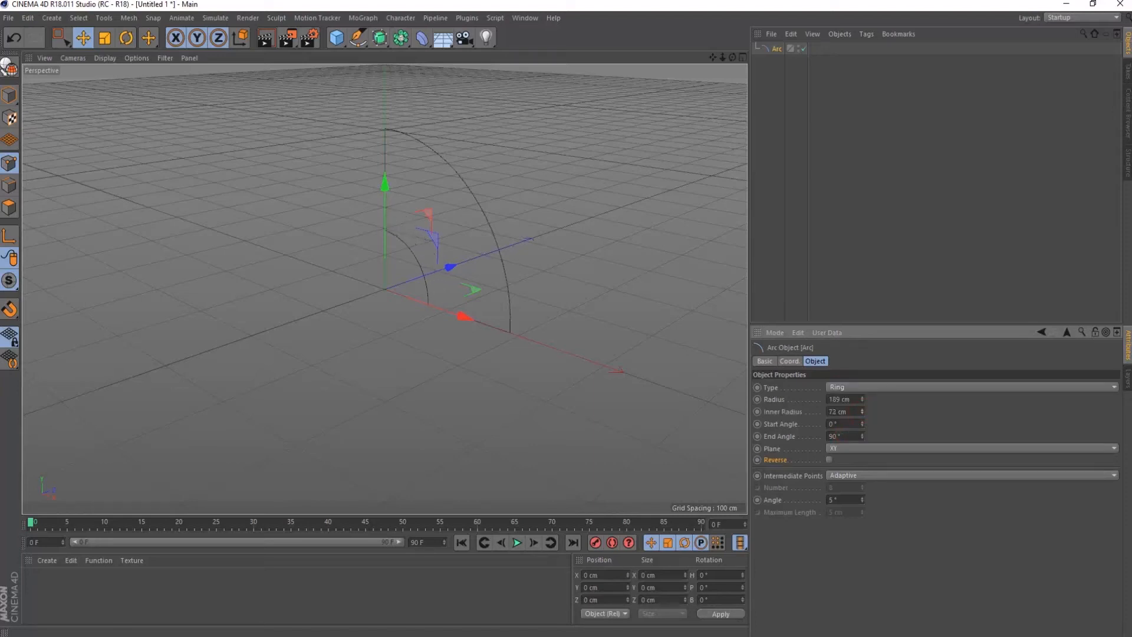
{"action": "left_click_drag", "start_coordinate": [841, 411], "coordinate": [862, 412]}
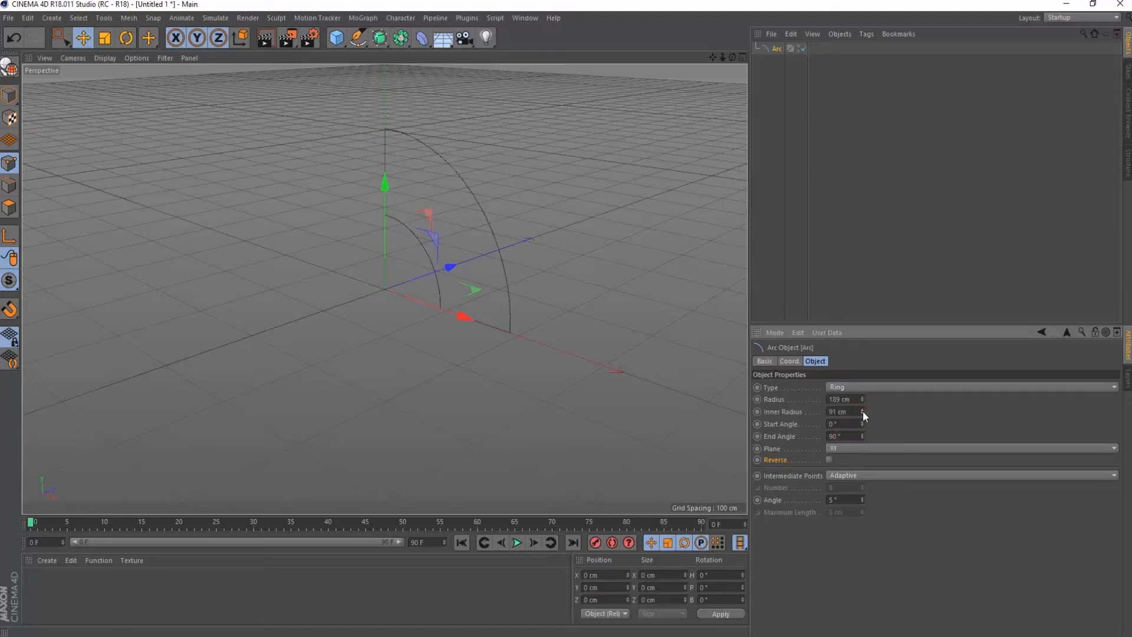
{"action": "left_click", "coordinate": [971, 387]}
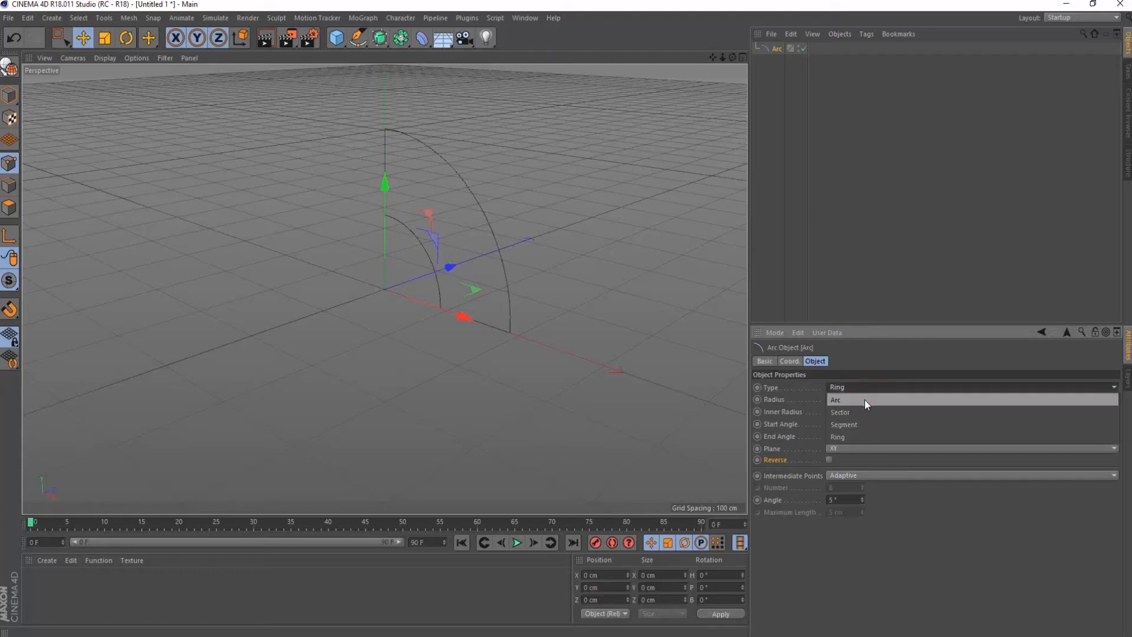
Step: Return the Type to Arc and set the start angle to -30°
{"action": "left_click", "coordinate": [835, 400]}
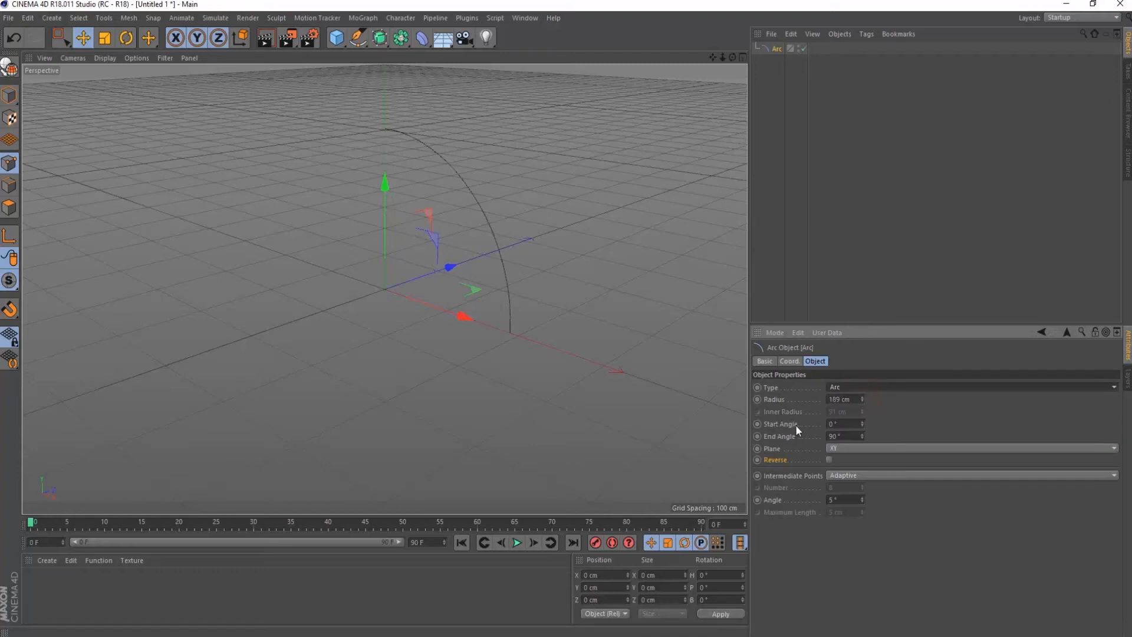
{"action": "left_click_drag", "start_coordinate": [841, 423], "coordinate": [830, 424]}
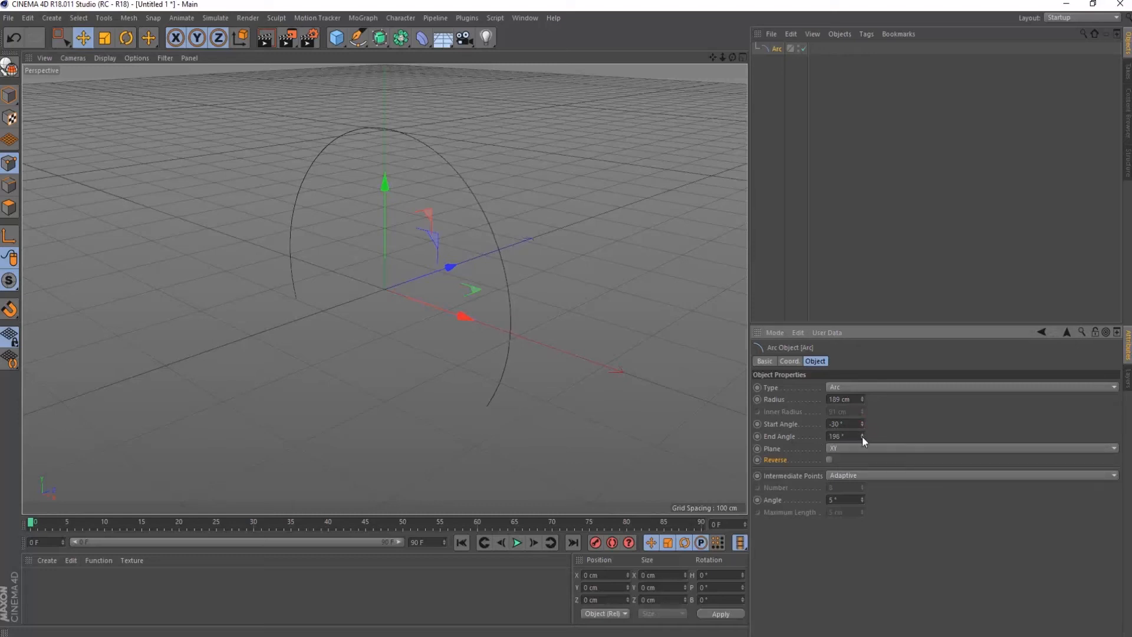
{"action": "mouse_move", "coordinate": [784, 452]}
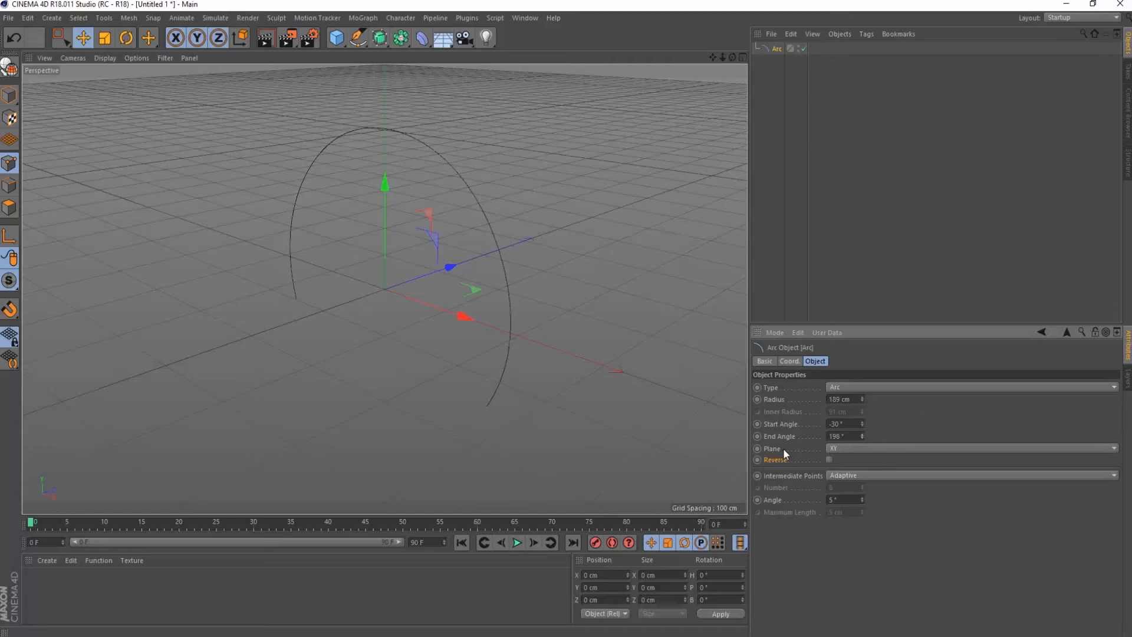
Step: Lay the arc in the ZY plane, then XZ, then back to XY
{"action": "left_click", "coordinate": [970, 448]}
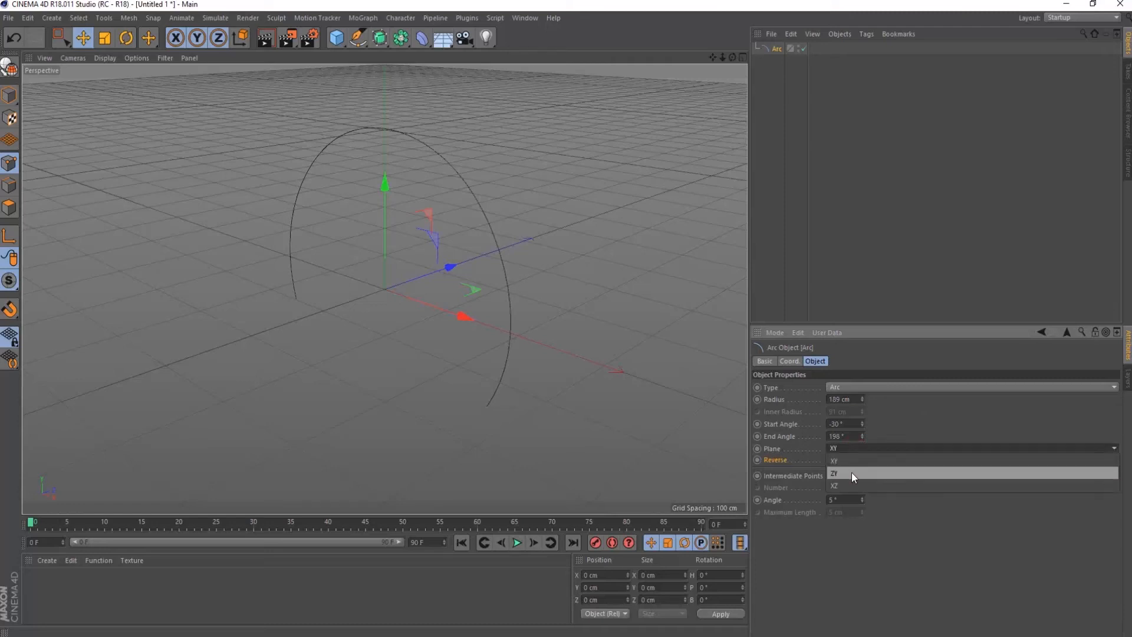
{"action": "left_click", "coordinate": [834, 474]}
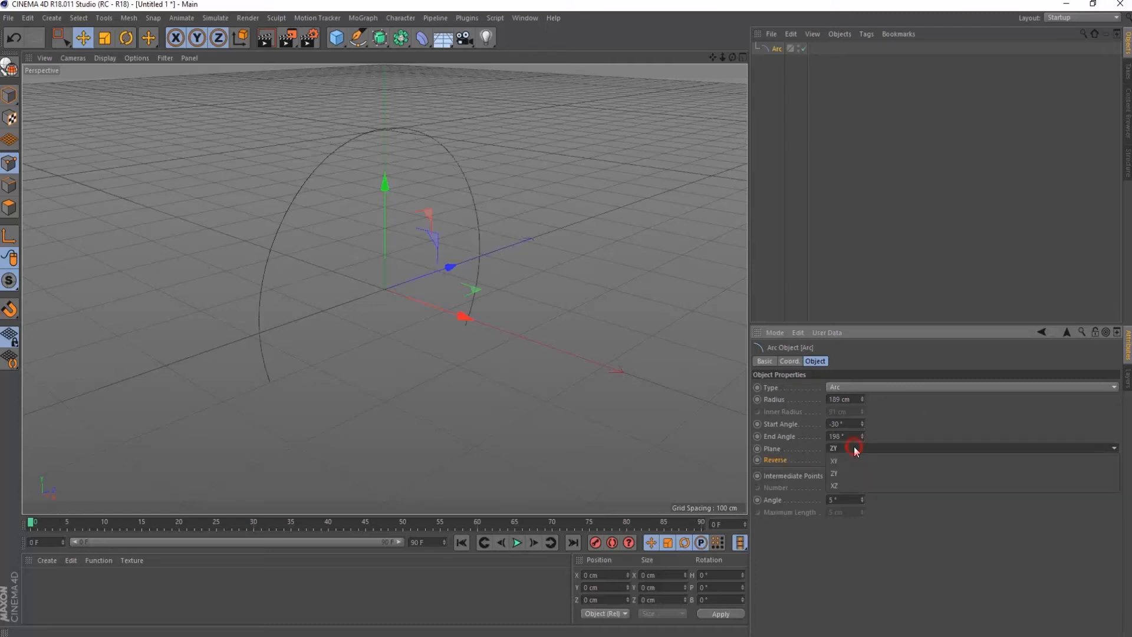
{"action": "left_click", "coordinate": [834, 486]}
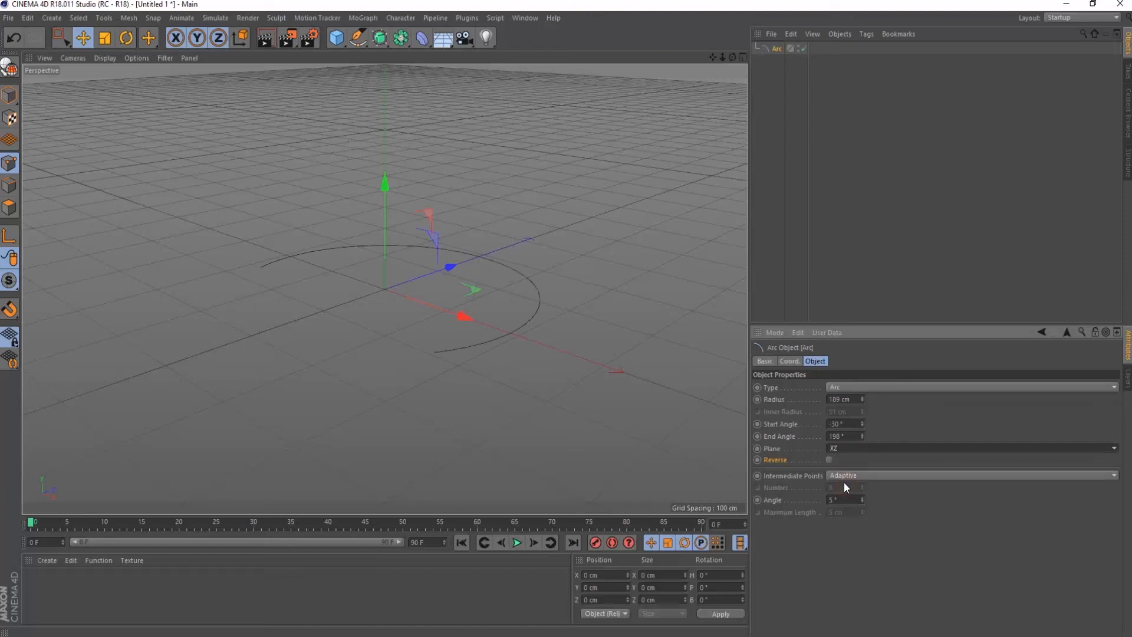
{"action": "left_click", "coordinate": [971, 448]}
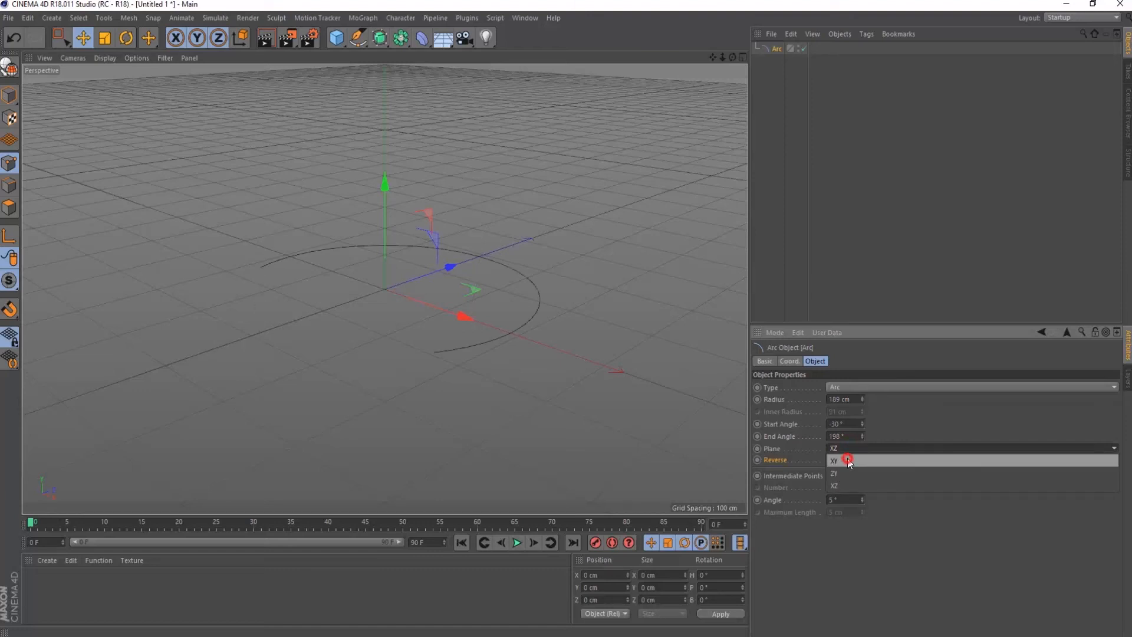
{"action": "left_click", "coordinate": [834, 460]}
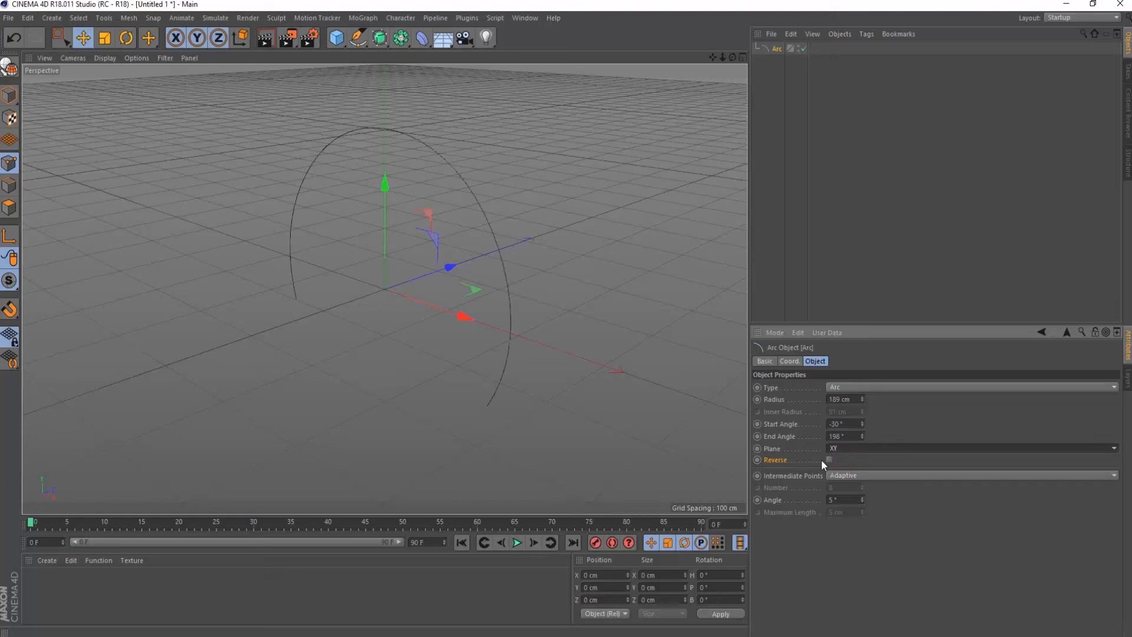
{"action": "left_click", "coordinate": [828, 459]}
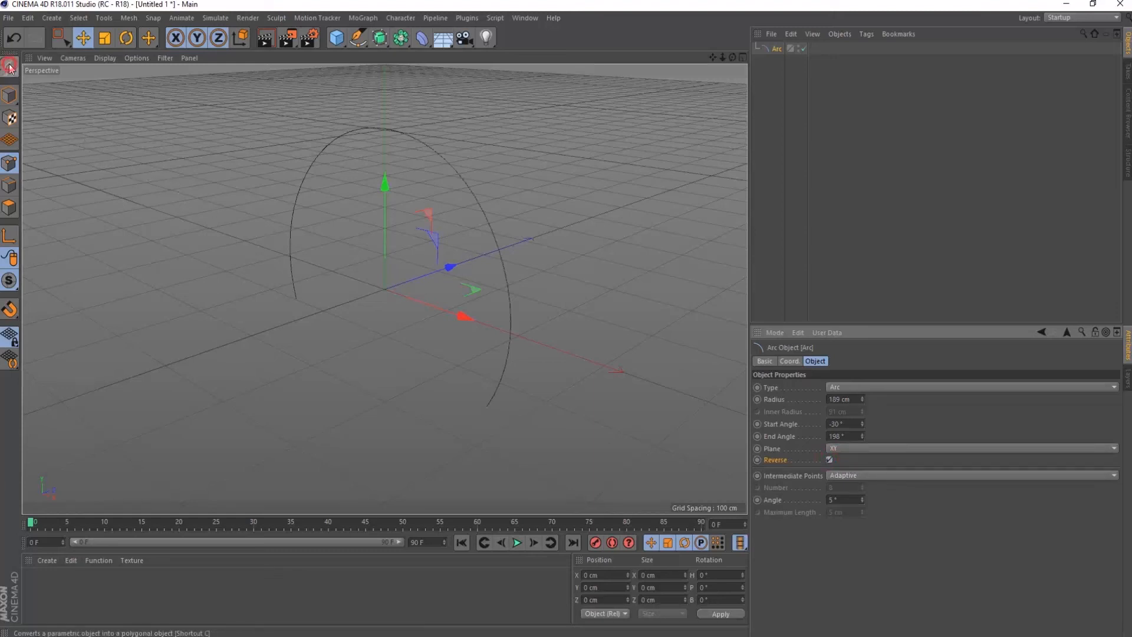
{"action": "left_click", "coordinate": [8, 64]}
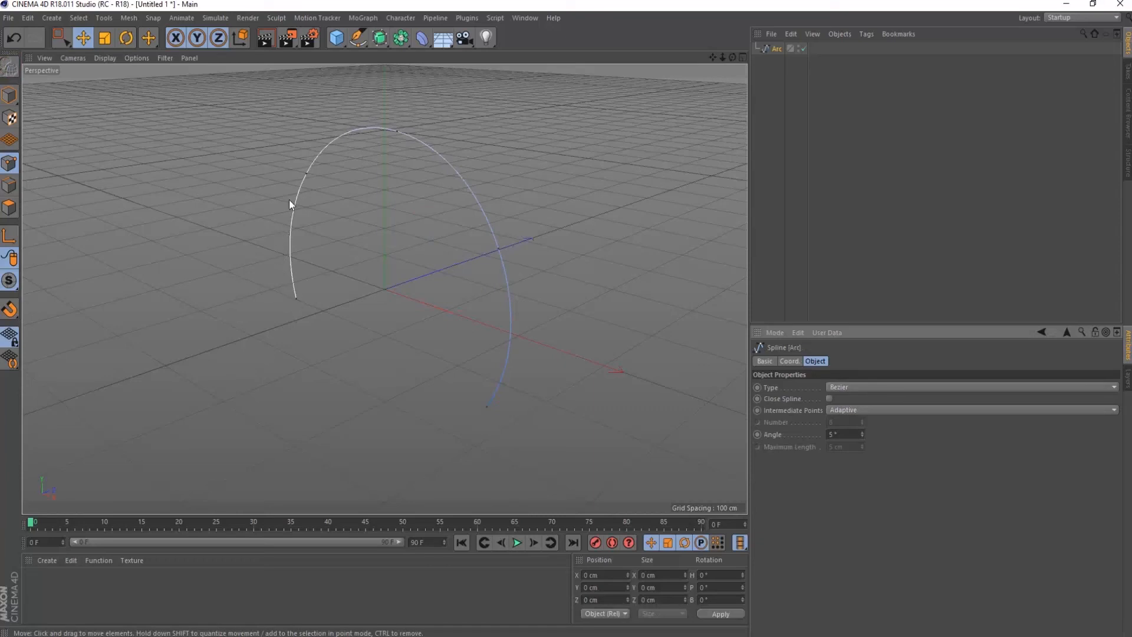
{"action": "mouse_move", "coordinate": [499, 406]}
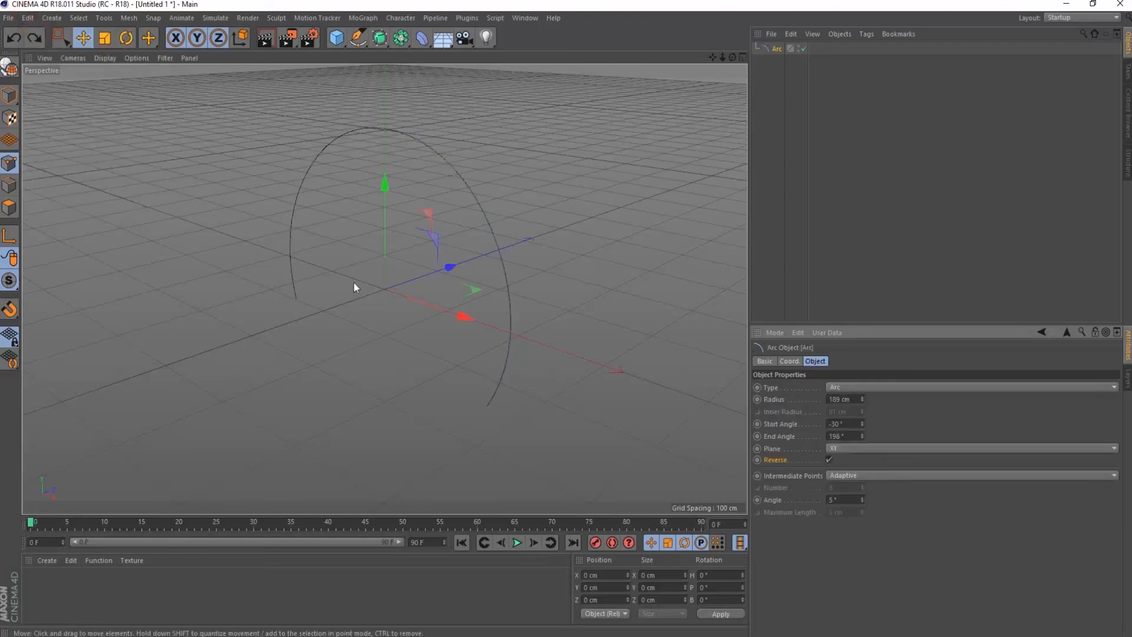
{"action": "left_click", "coordinate": [829, 460]}
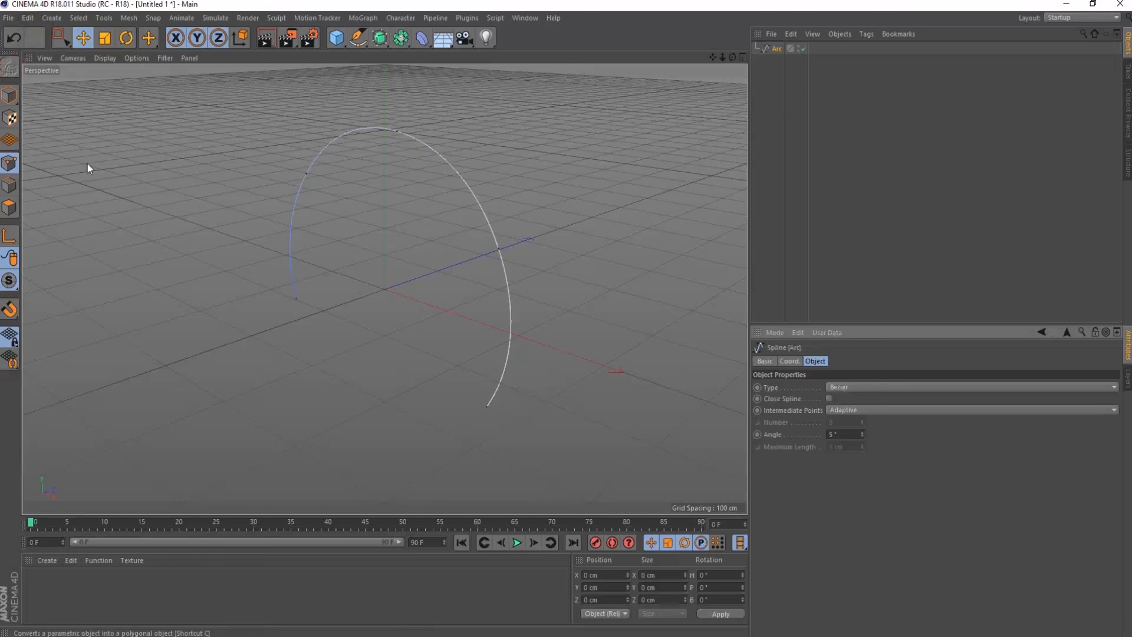
{"action": "mouse_move", "coordinate": [446, 184]}
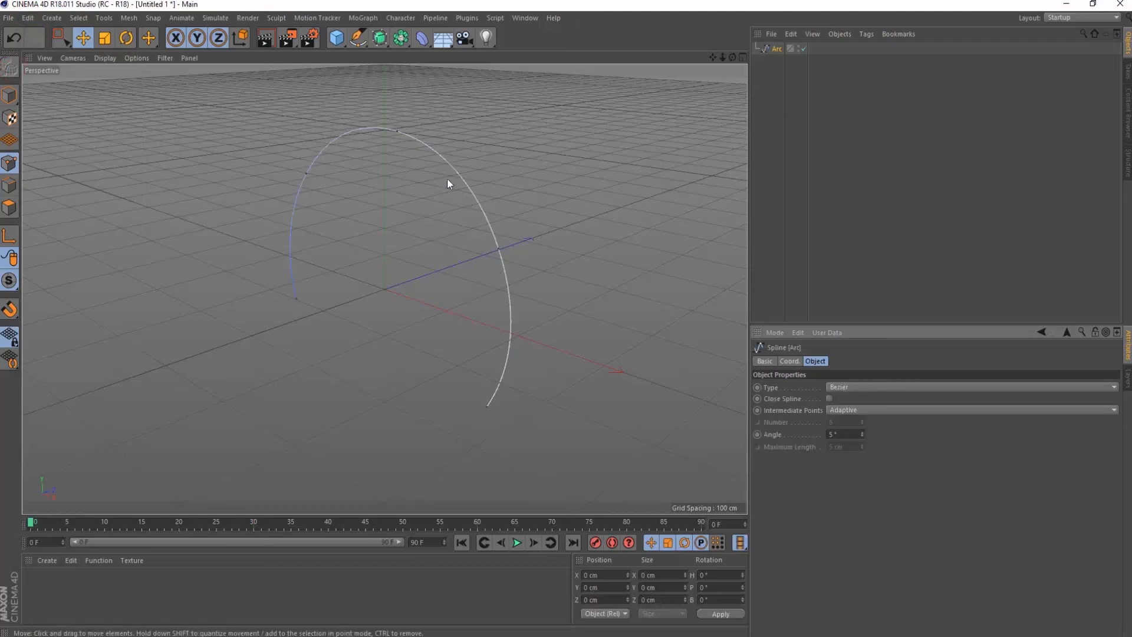
{"action": "mouse_move", "coordinate": [312, 319]}
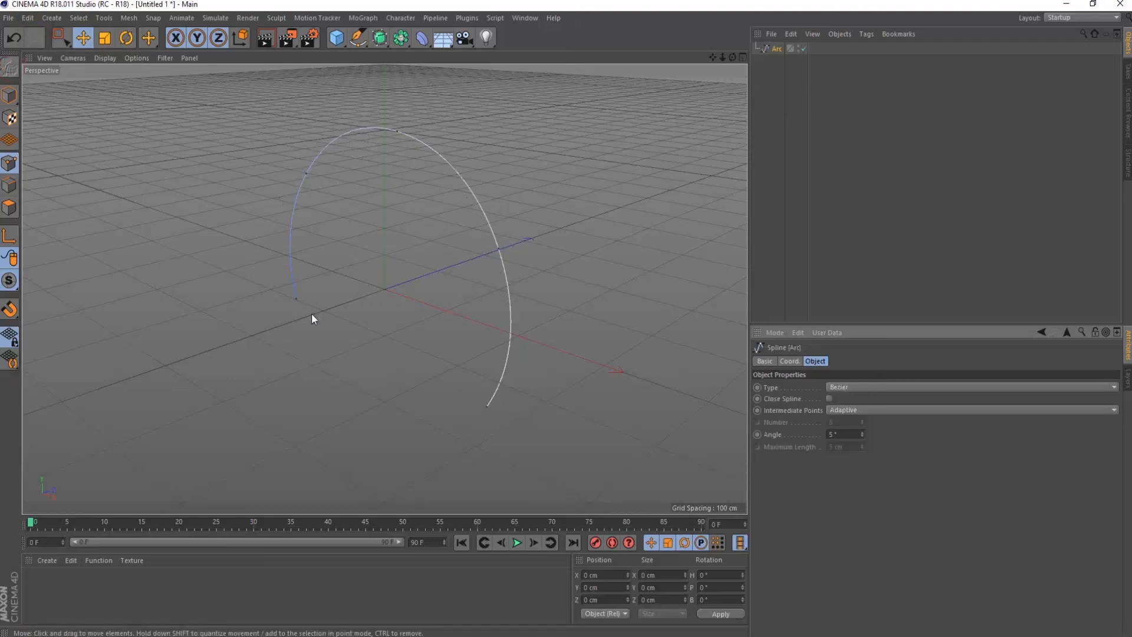
{"action": "left_click", "coordinate": [28, 18]}
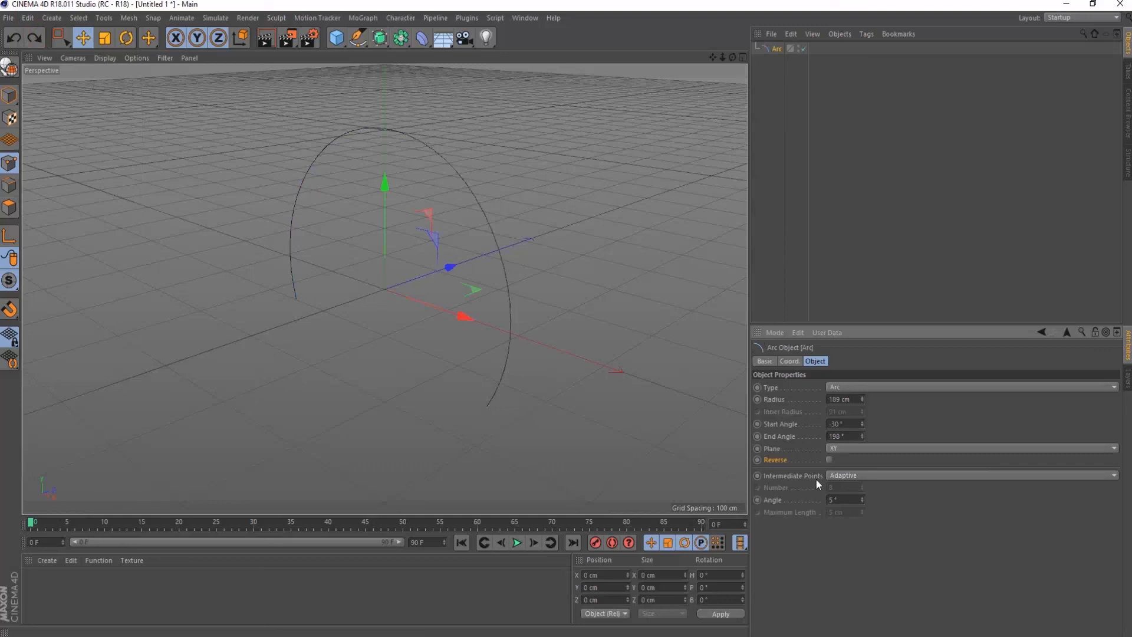
{"action": "mouse_move", "coordinate": [818, 475]}
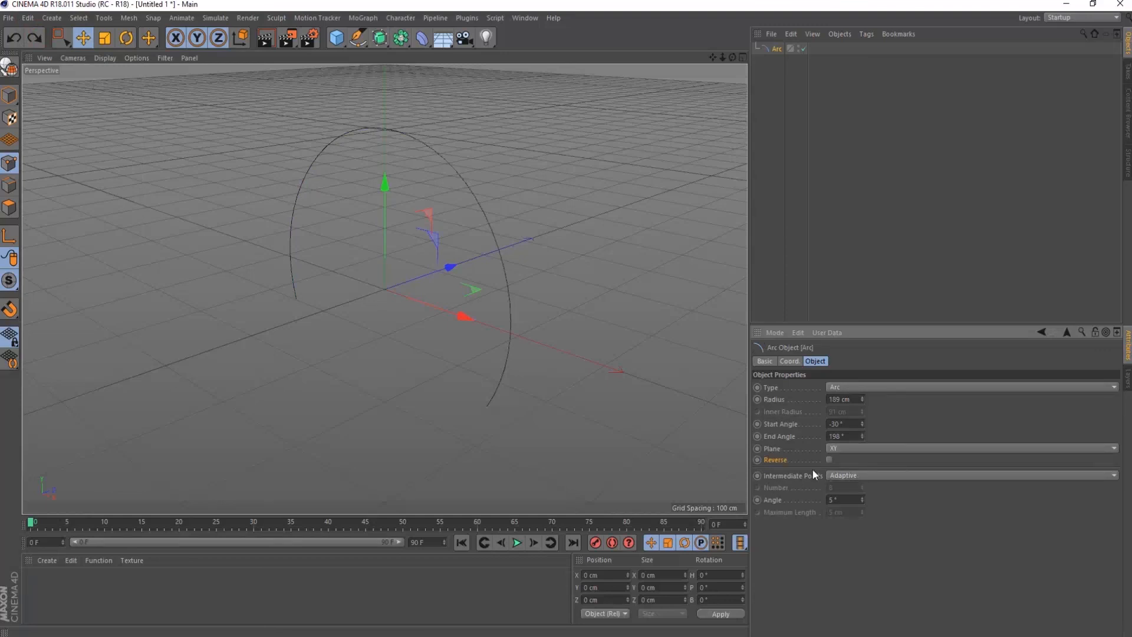
{"action": "mouse_move", "coordinate": [850, 477]}
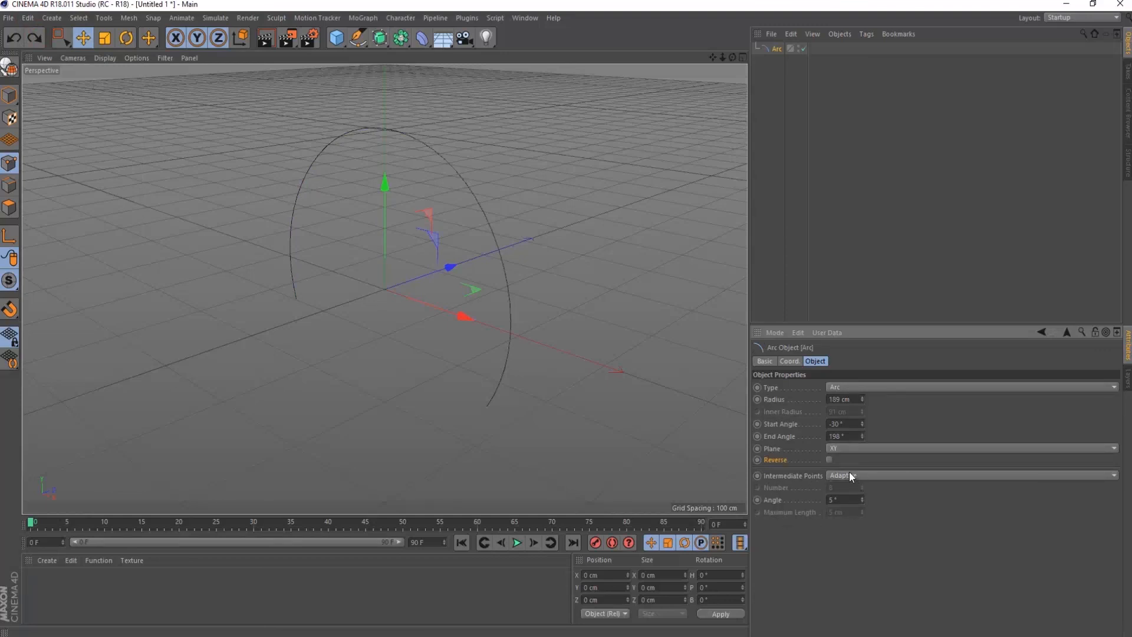